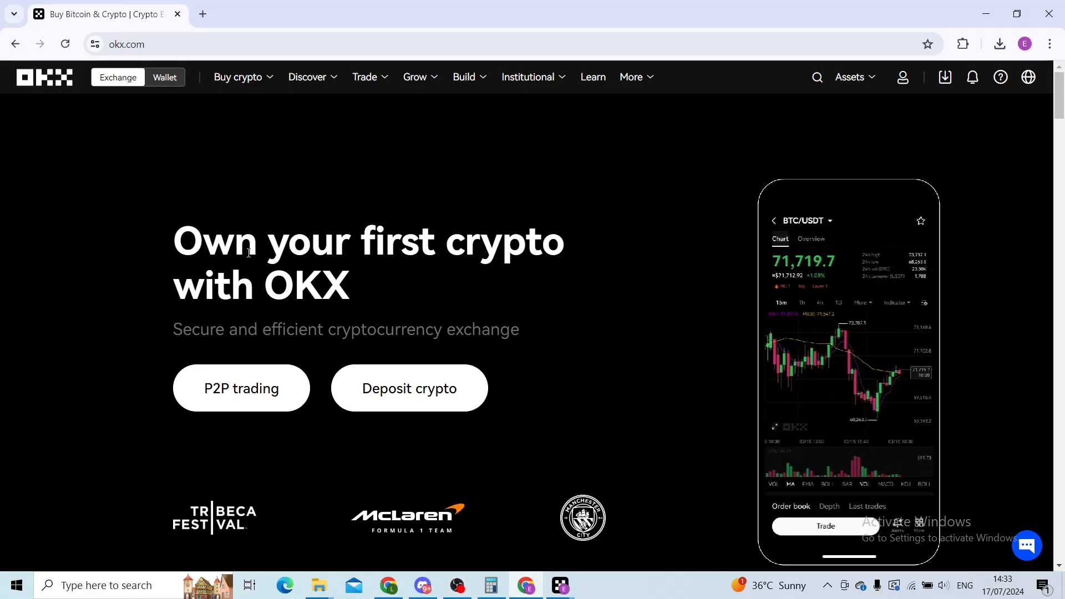
# Switch okx.com from the Exchange homepage to the Web3 Wallet page via the top-bar toggle
pyautogui.click(164, 77)
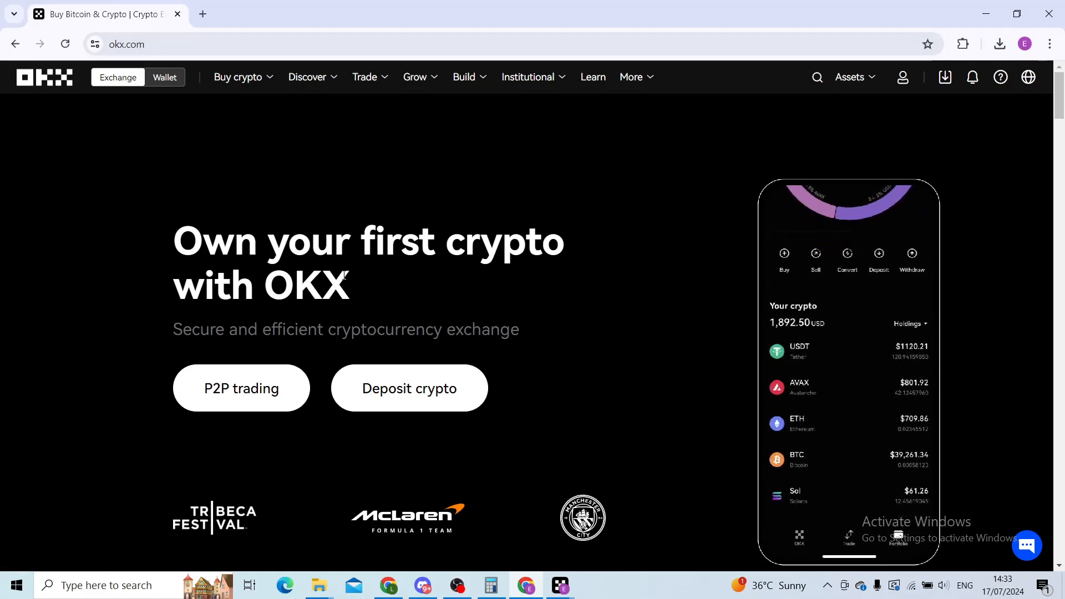
pyautogui.click(164, 76)
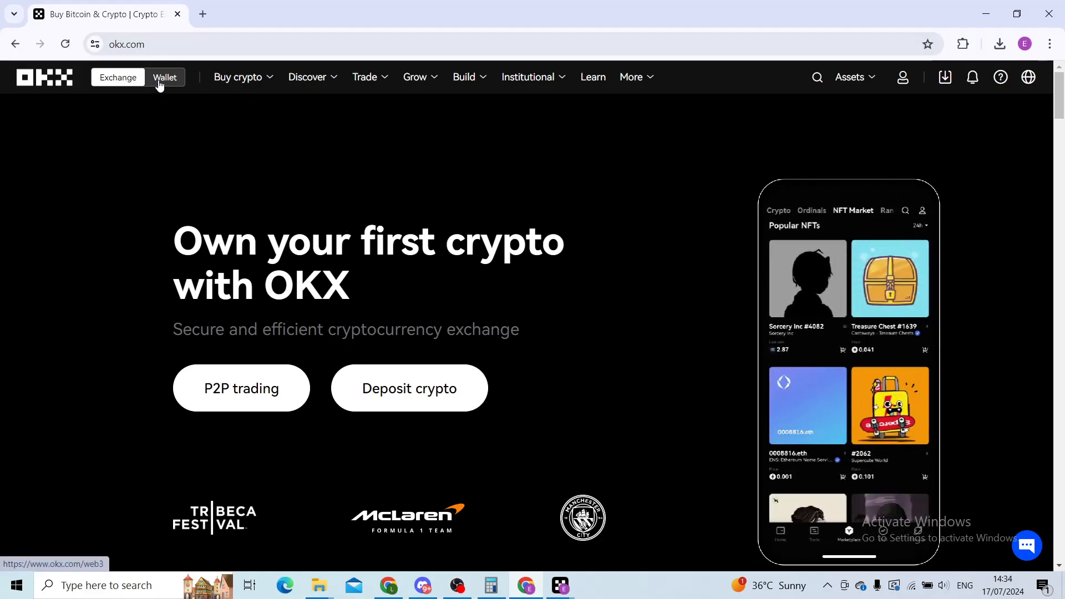
pyautogui.click(164, 76)
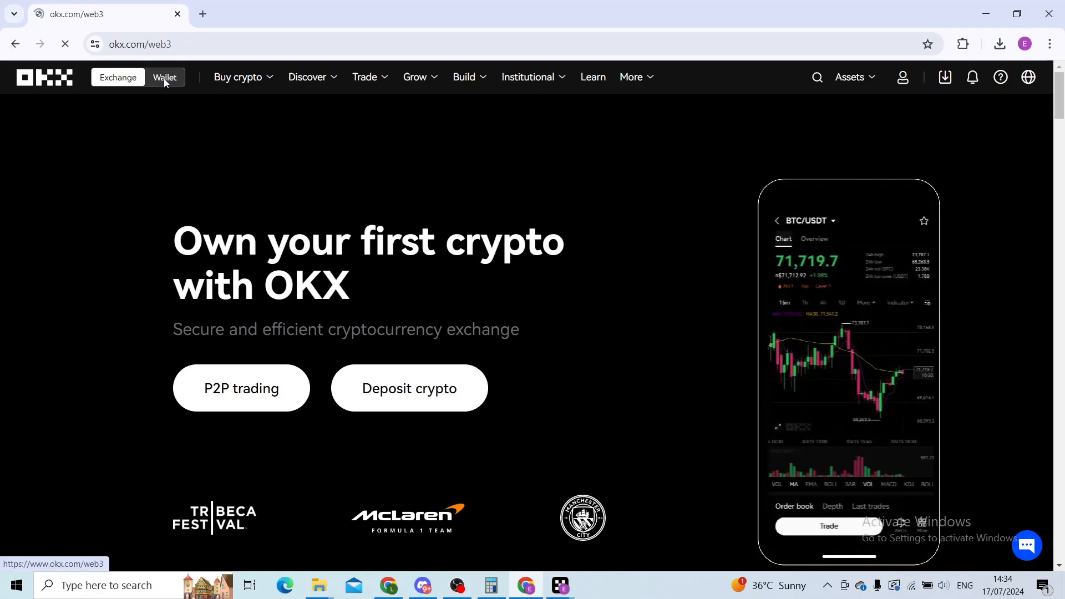
pyautogui.click(164, 77)
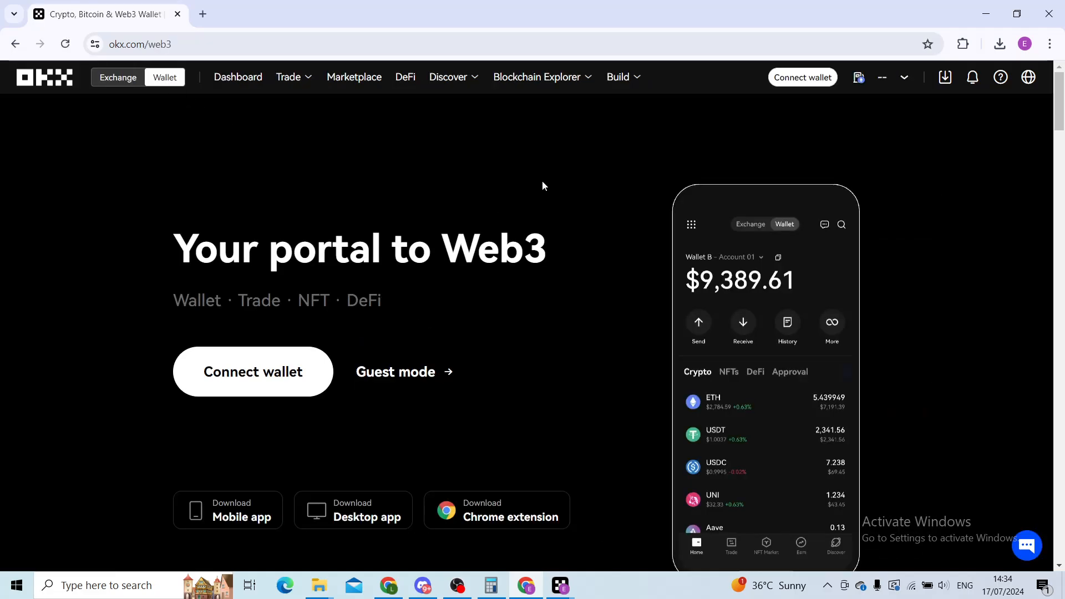
pyautogui.click(714, 434)
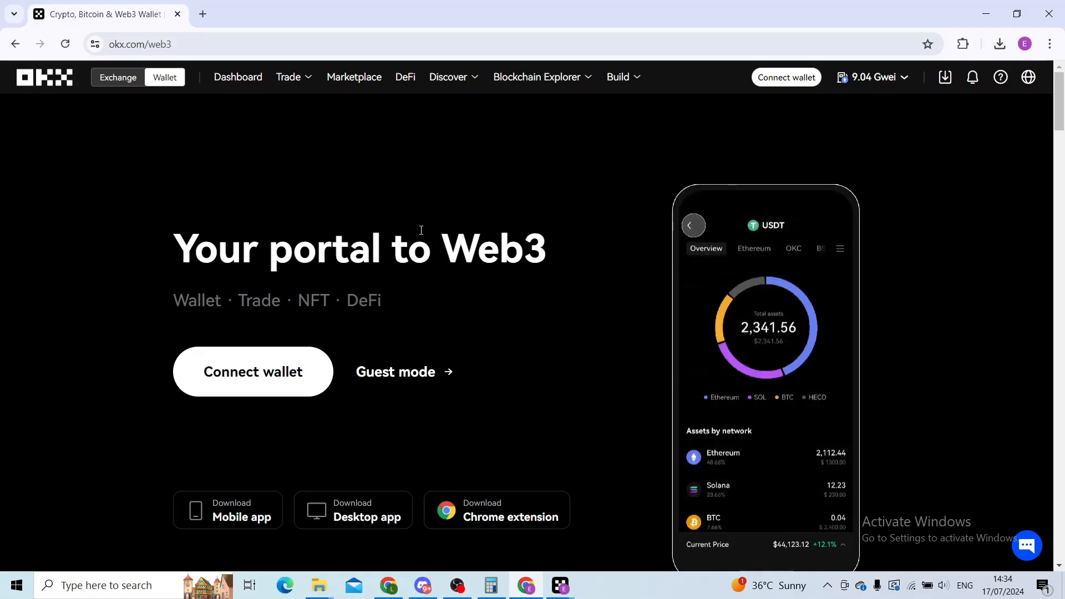
# Choose Connect wallet, then connect with the OKX Wallet extension
pyautogui.click(785, 76)
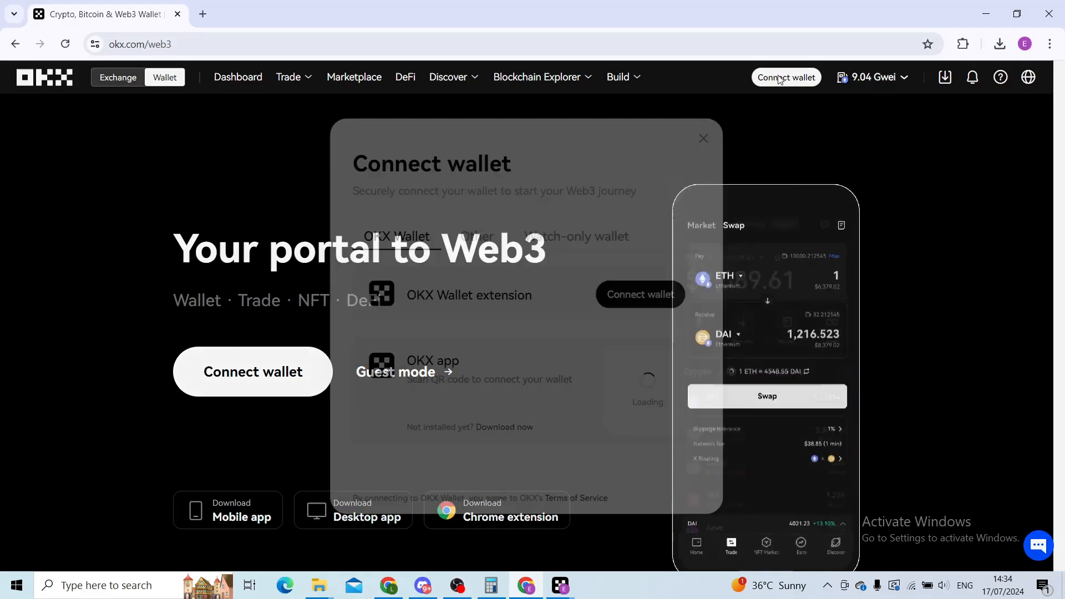
pyautogui.click(638, 294)
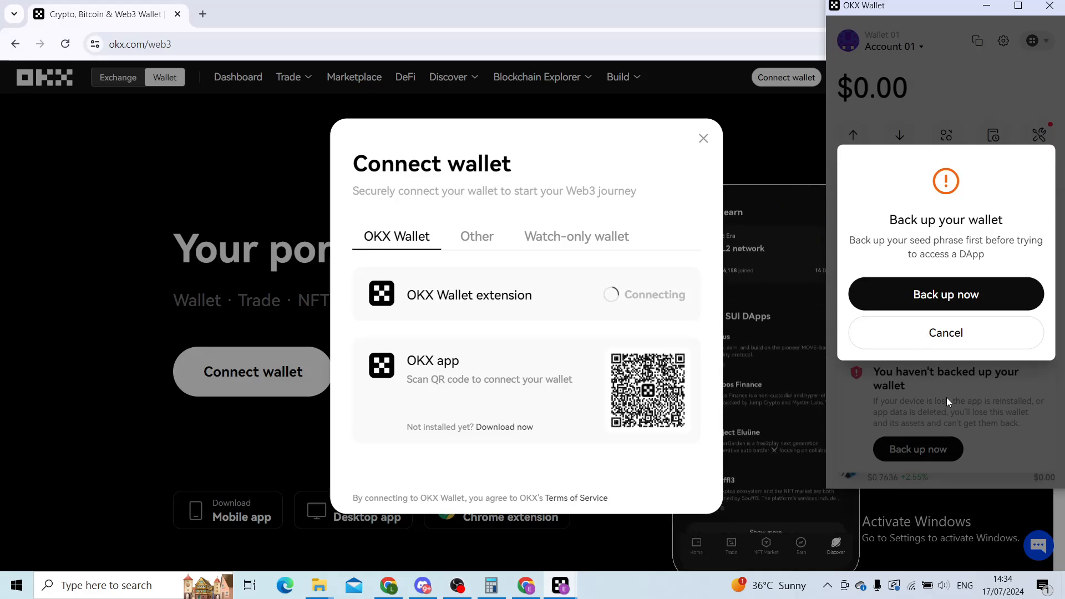
# Start the seed phrase backup, dismiss the reminder, and confirm the wallet password
pyautogui.click(944, 293)
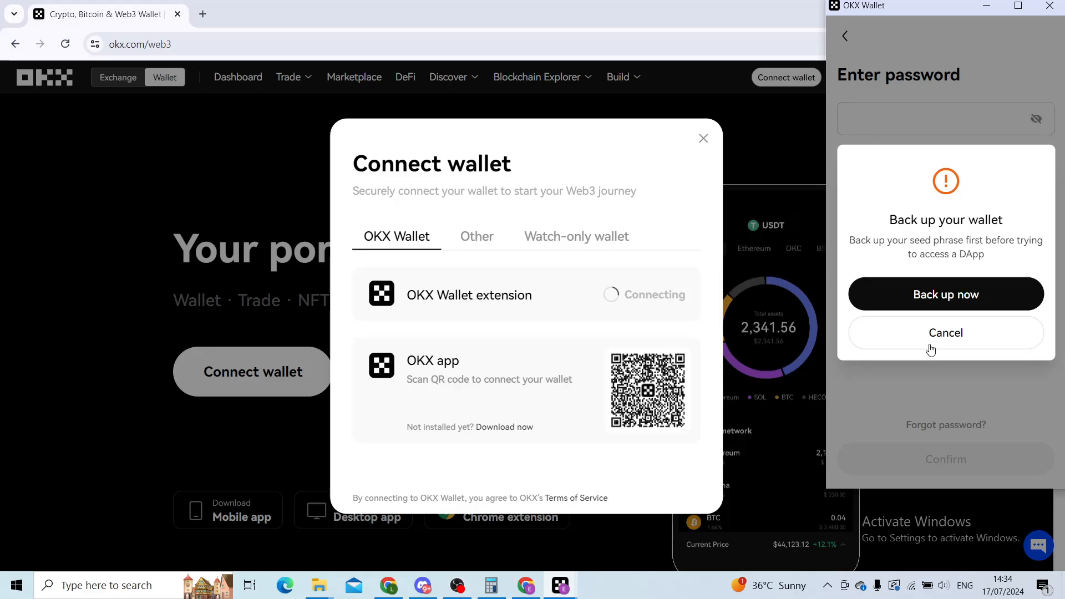
pyautogui.click(945, 333)
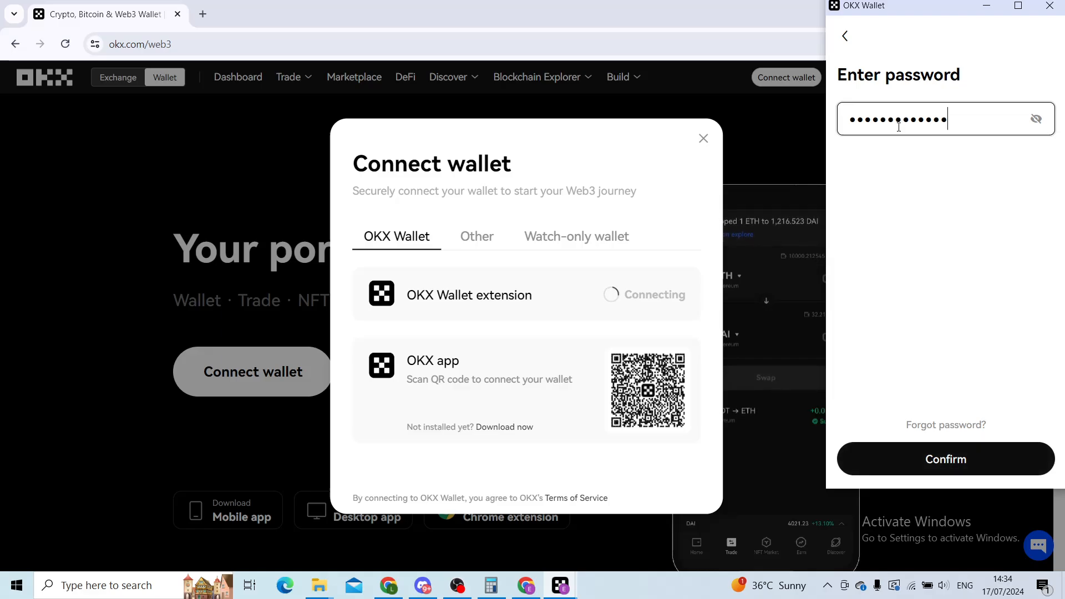
pyautogui.click(944, 459)
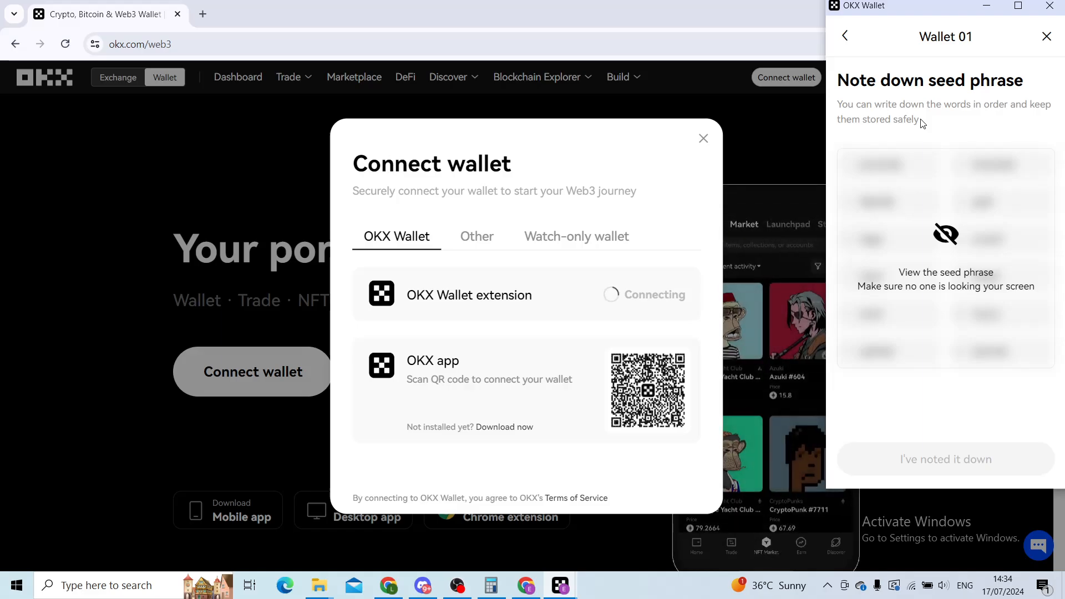
# Move past the seed phrase step and approve connecting Wallet 01 - Account 01
pyautogui.click(944, 459)
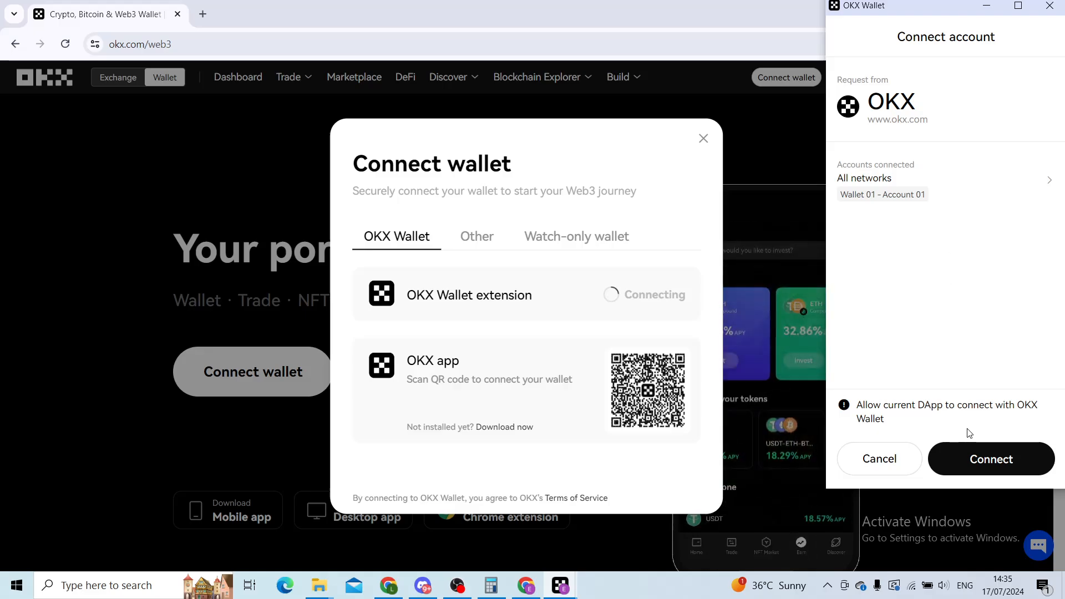
pyautogui.click(990, 459)
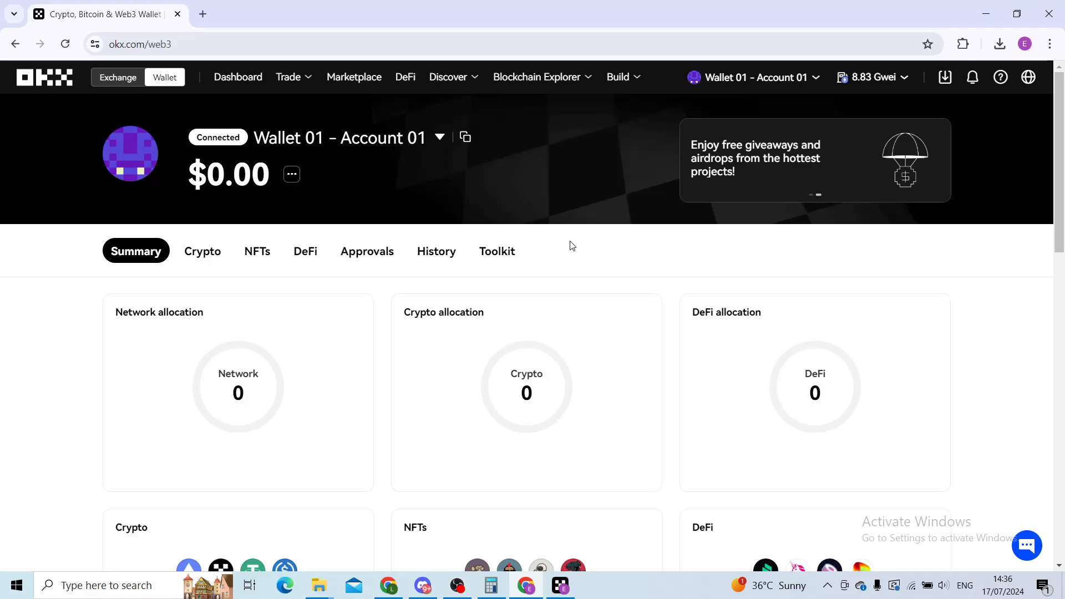
pyautogui.scroll(-3)
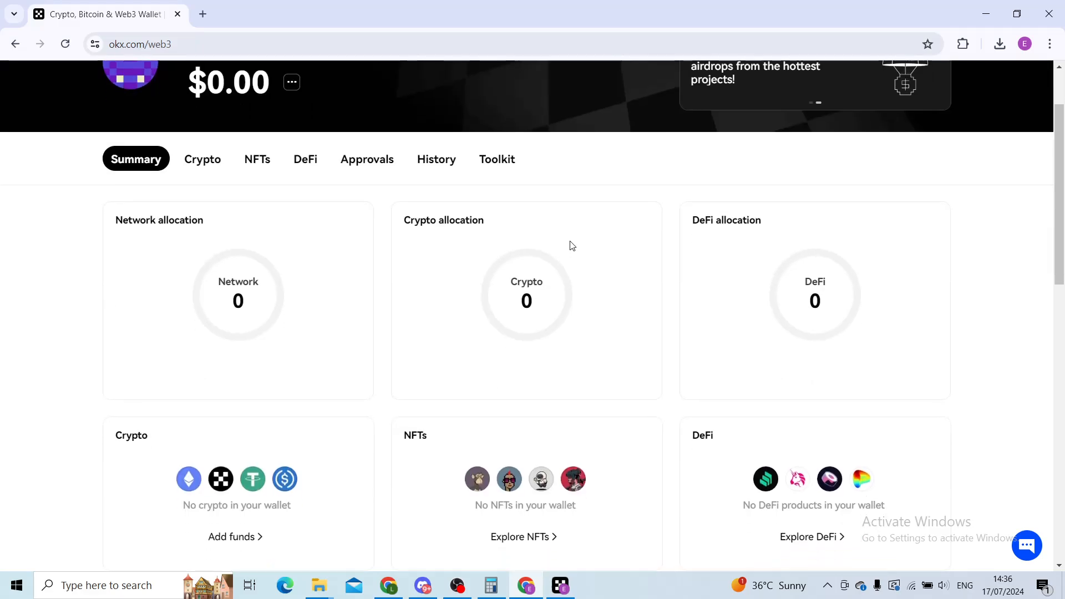
pyautogui.scroll(-3)
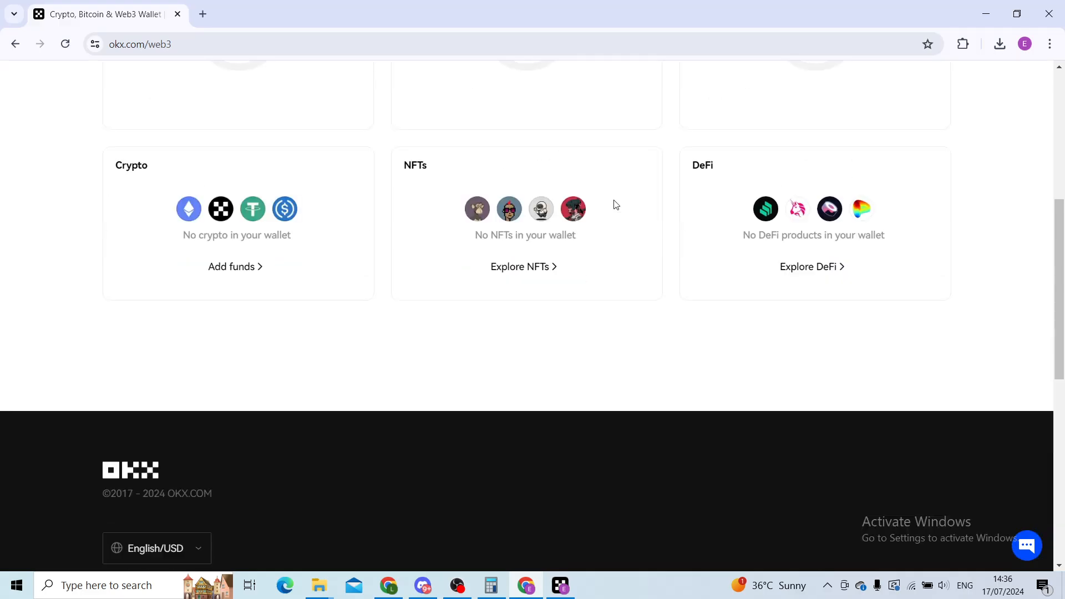
pyautogui.scroll(3)
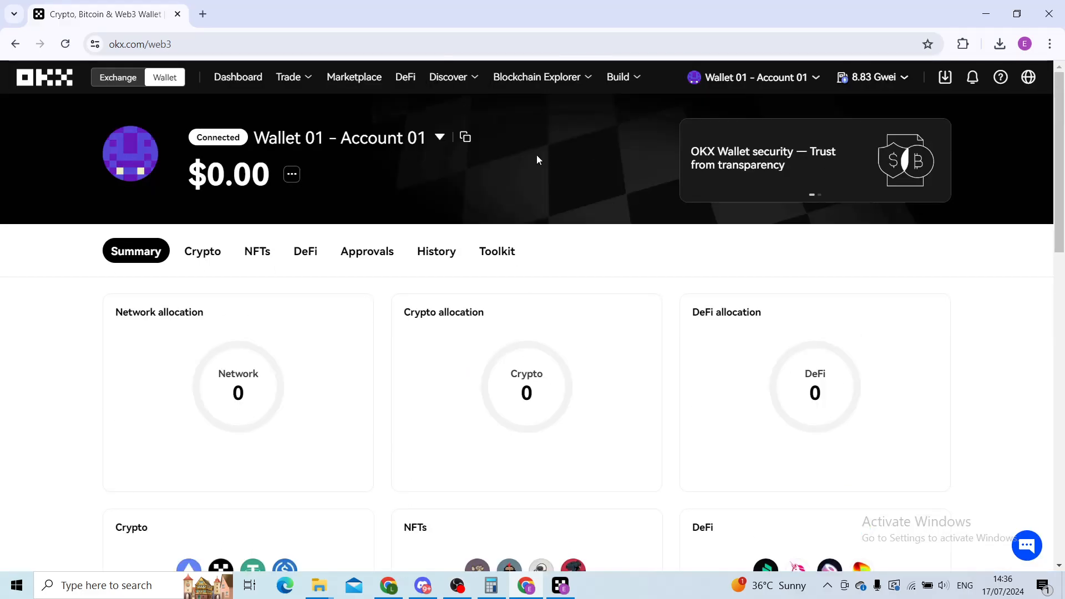
pyautogui.moveTo(578, 279)
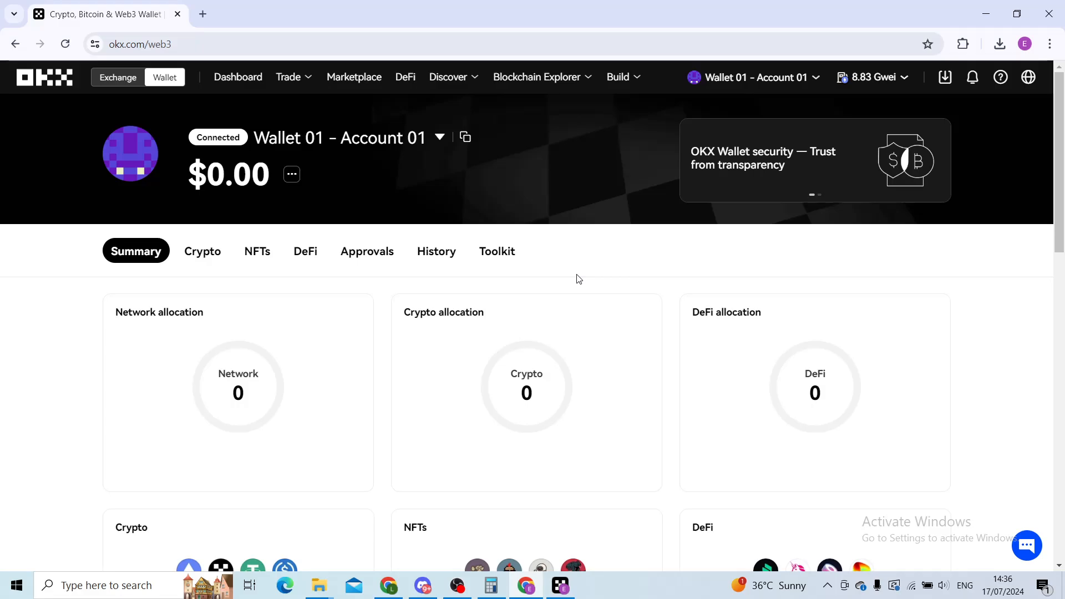